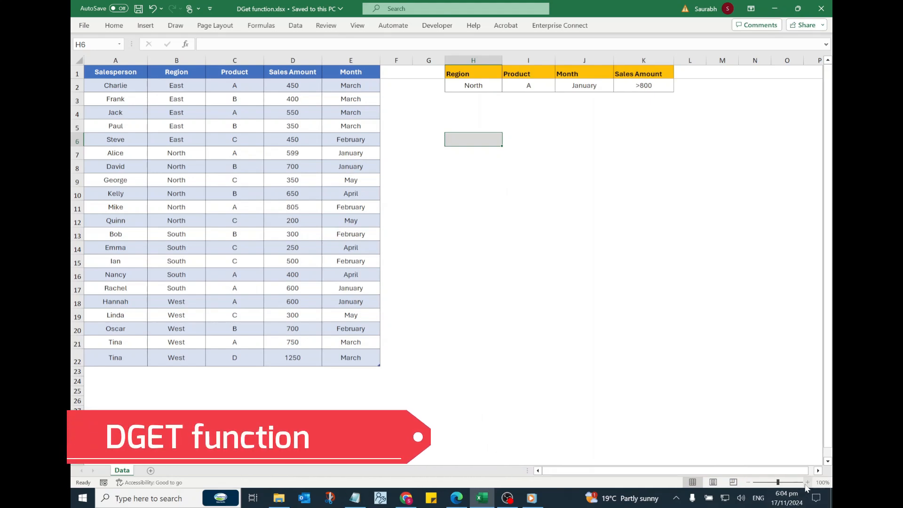
{"action": "mouse_move", "coordinate": [807, 481]}
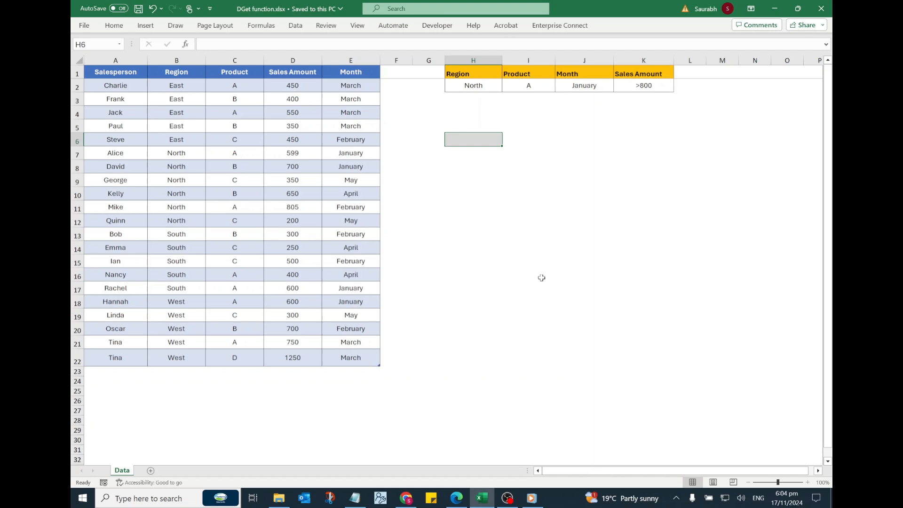
{"action": "mouse_move", "coordinate": [468, 194]}
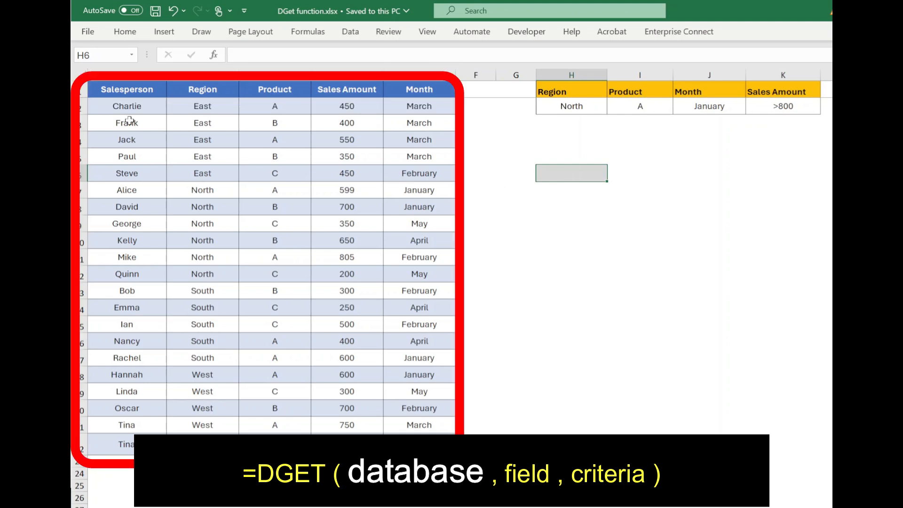
{"action": "mouse_move", "coordinate": [247, 414]}
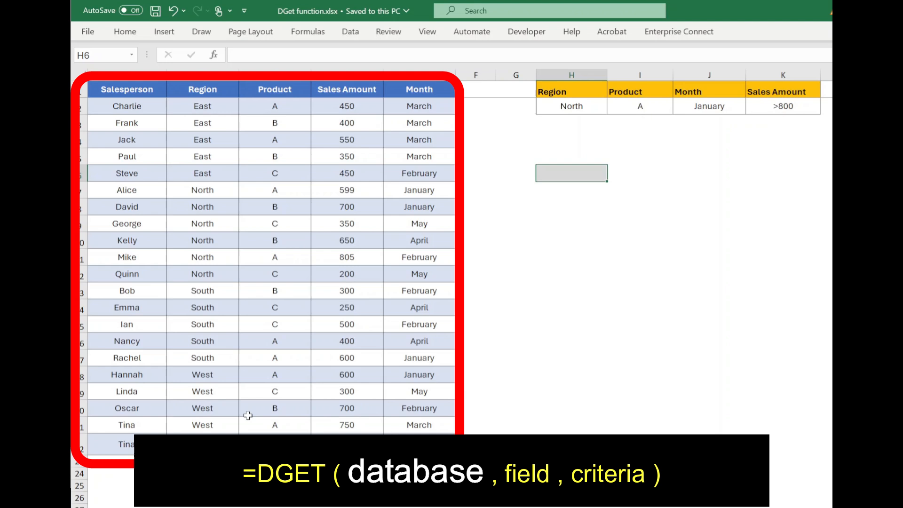
{"action": "mouse_move", "coordinate": [215, 140]}
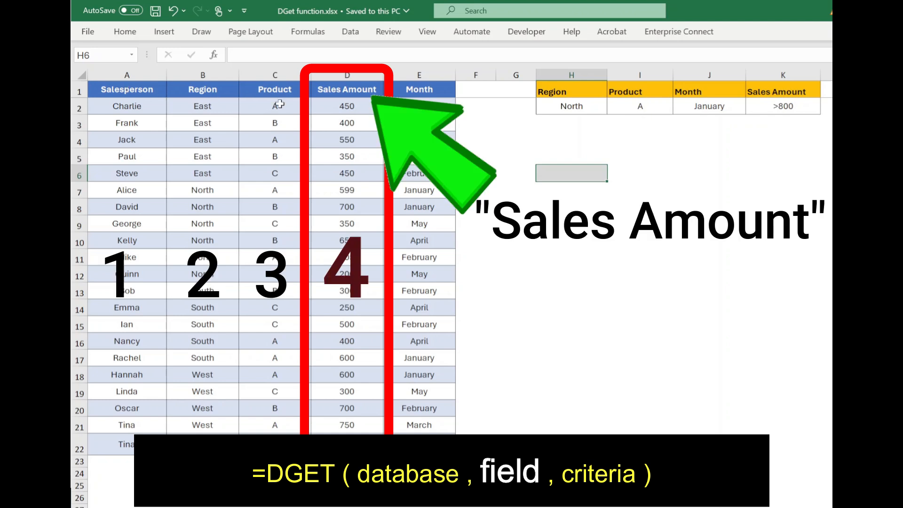
{"action": "mouse_move", "coordinate": [348, 105]}
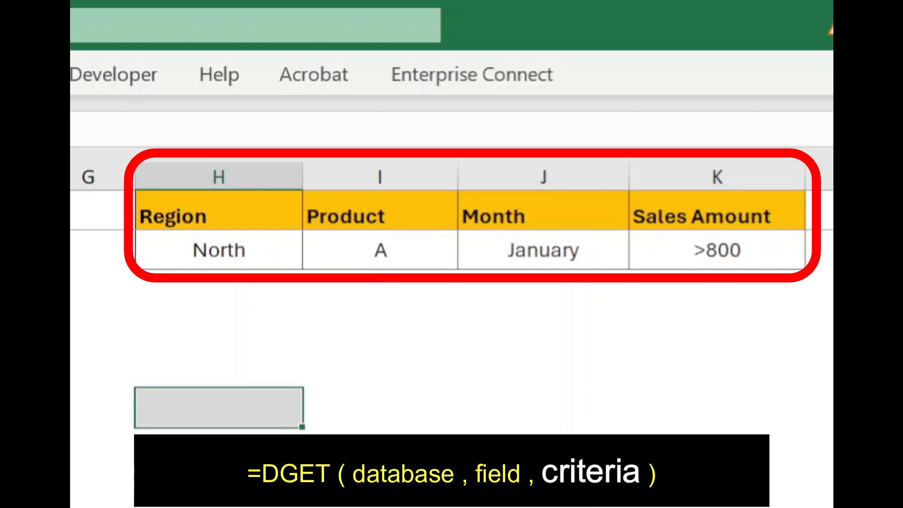
{"action": "mouse_move", "coordinate": [233, 193]}
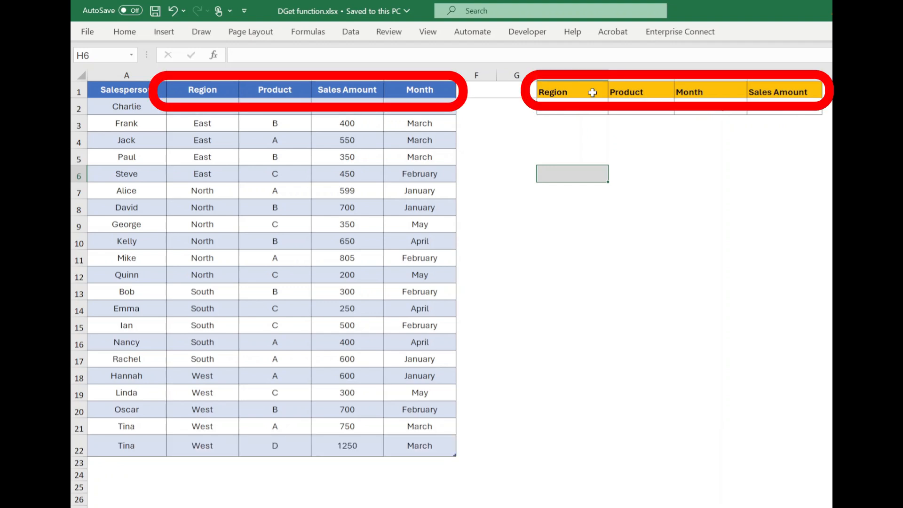
Start a DGET formula in H6 using the whole sales table as the database
{"action": "left_click", "coordinate": [703, 92]}
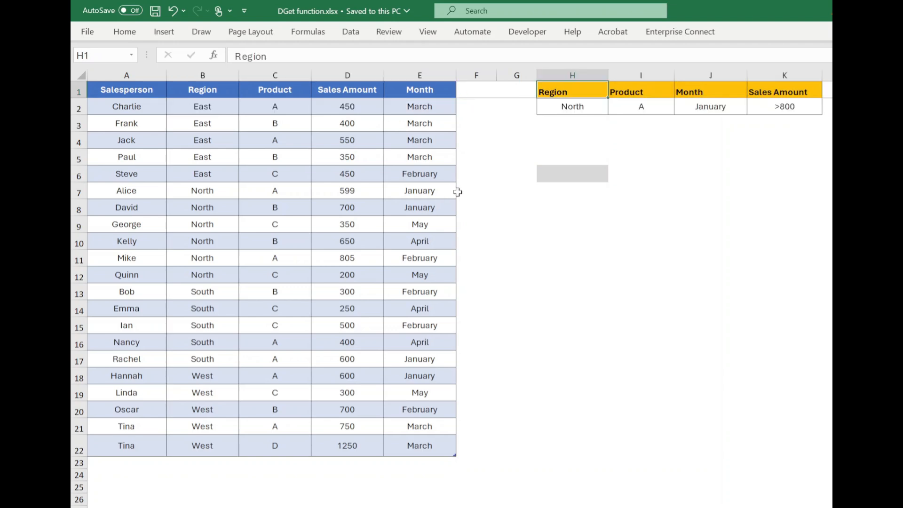
{"action": "left_click", "coordinate": [572, 173]}
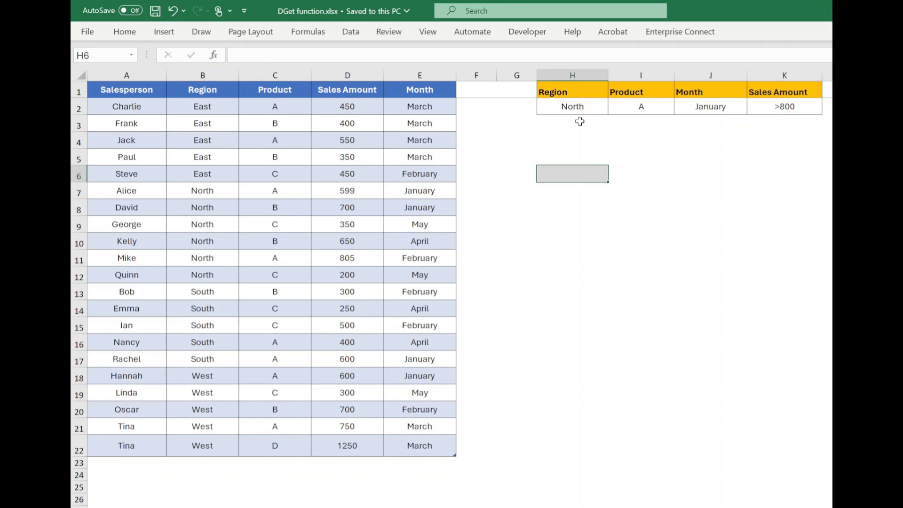
{"action": "type", "text": "=DGET"}
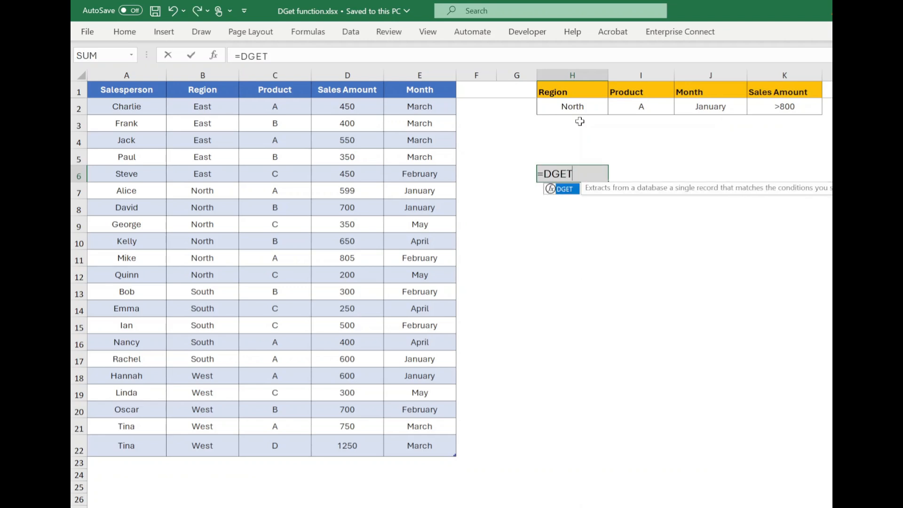
{"action": "type", "text": "("}
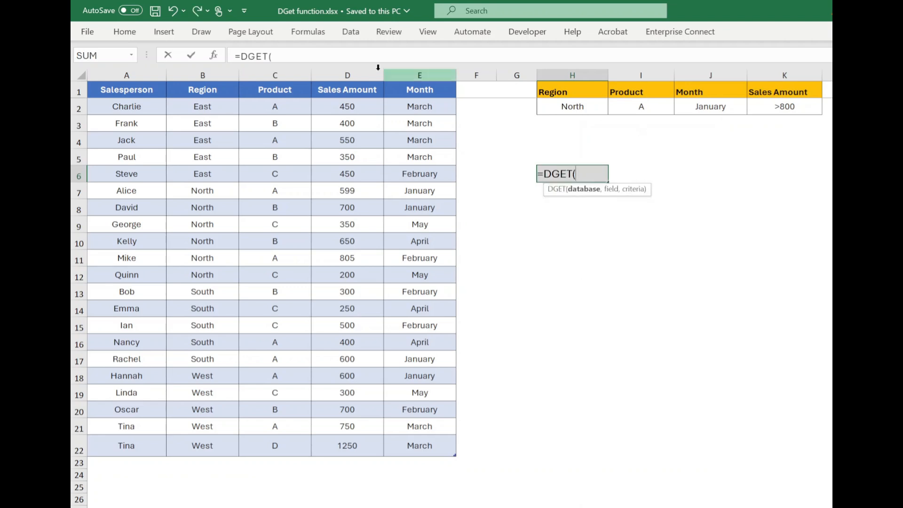
{"action": "left_click_drag", "start_coordinate": [126, 89], "coordinate": [420, 466]}
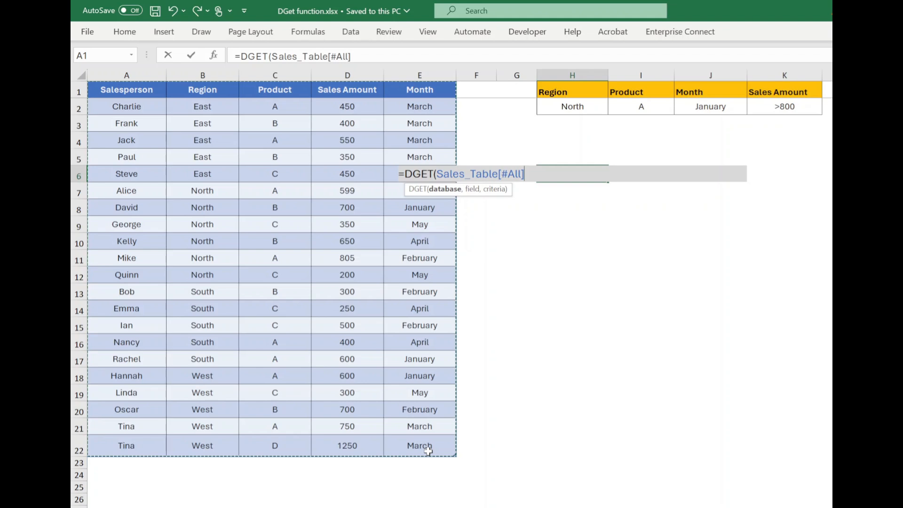
Add "Sales Amount" as the field and the Region North block H1:H2 as criteria
{"action": "type", "text": ","}
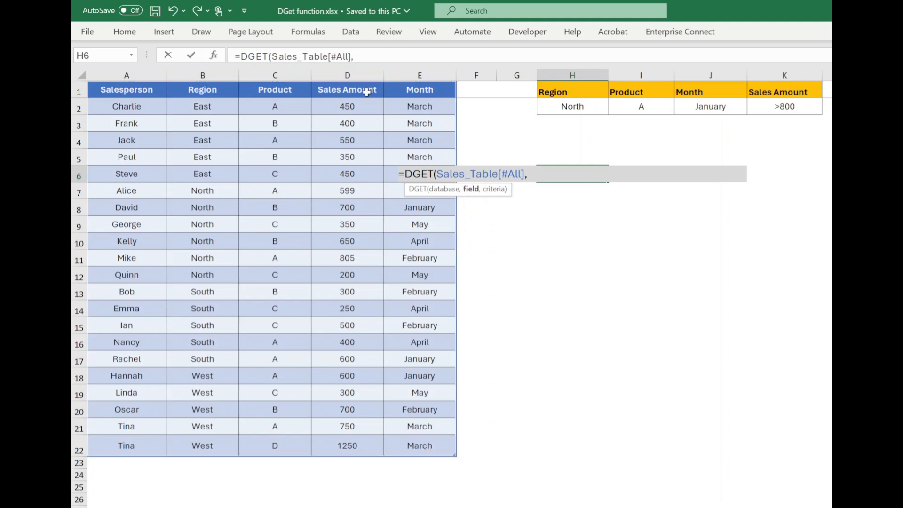
{"action": "type", "text": "\"S"}
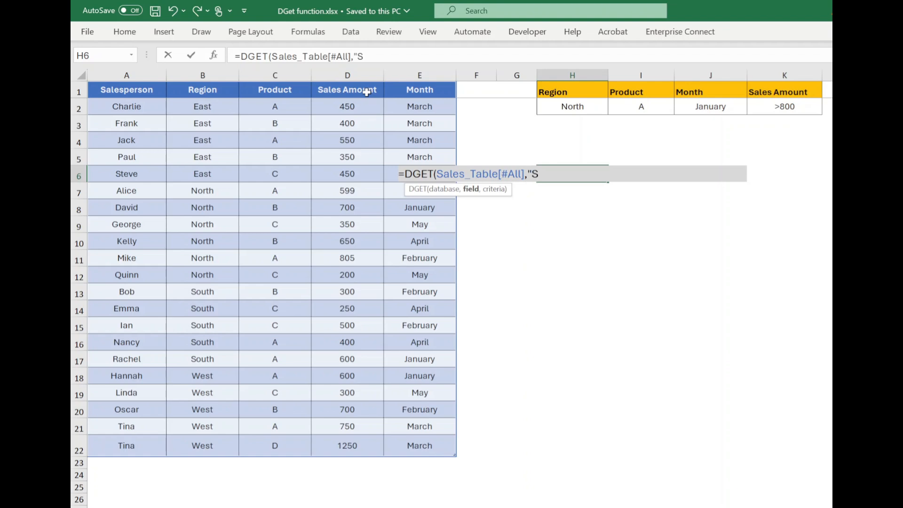
{"action": "type", "text": "ales Am"}
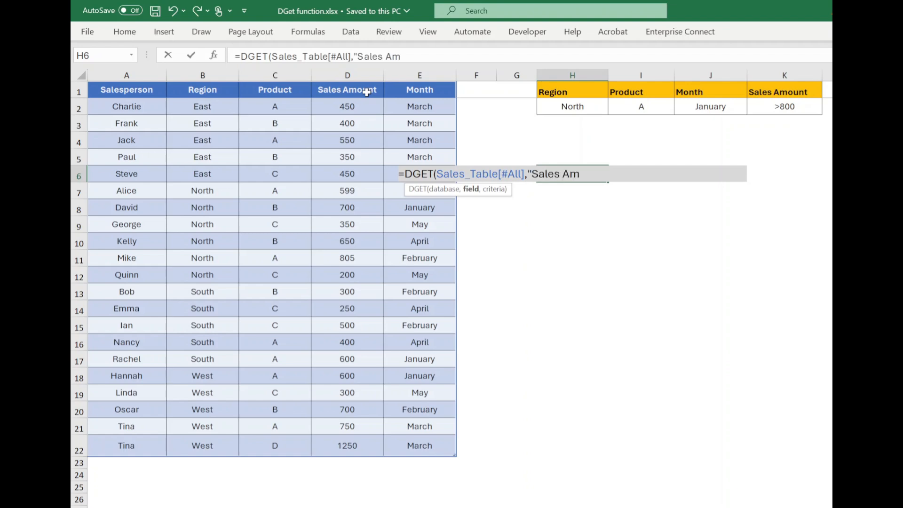
{"action": "type", "text": "ount\""}
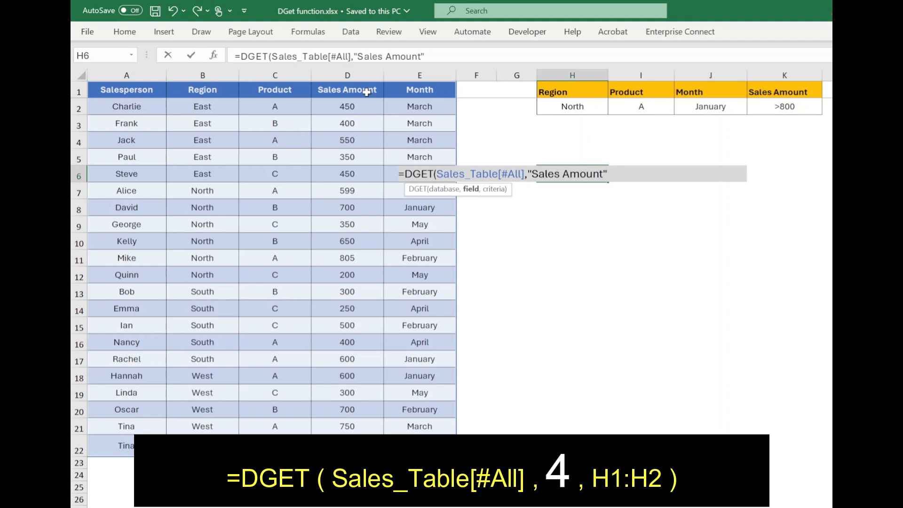
{"action": "type", "text": ","}
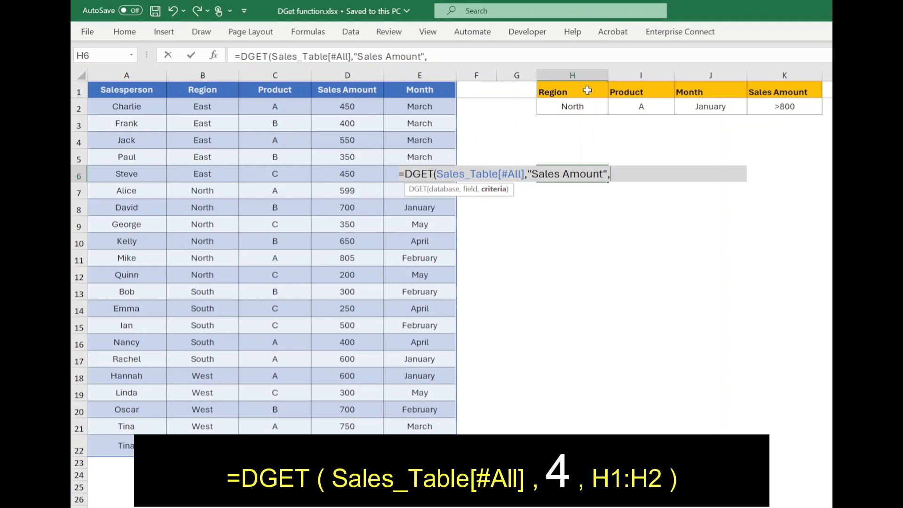
{"action": "left_click_drag", "start_coordinate": [572, 89], "coordinate": [572, 106]}
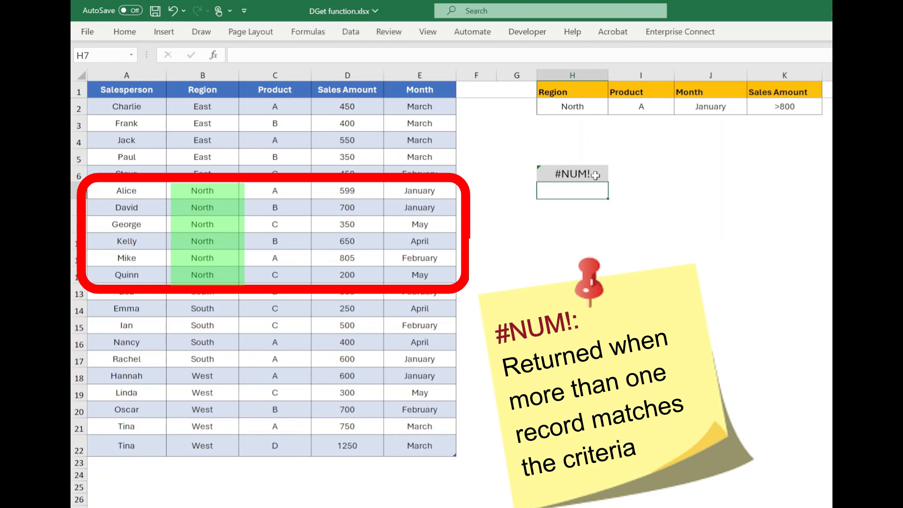
Extend the DGET criteria to H1:I2 to also require Product A; still #NUM!
{"action": "left_click", "coordinate": [572, 173]}
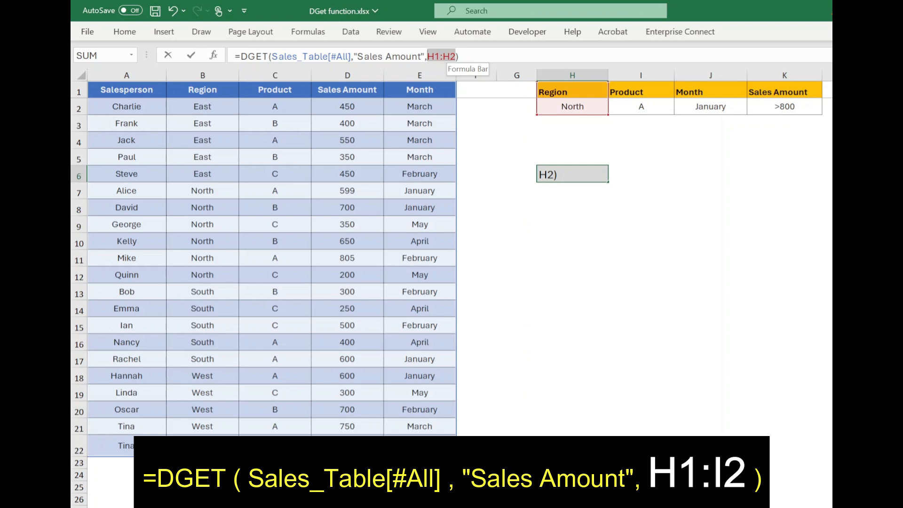
{"action": "left_click_drag", "start_coordinate": [572, 106], "coordinate": [641, 106]}
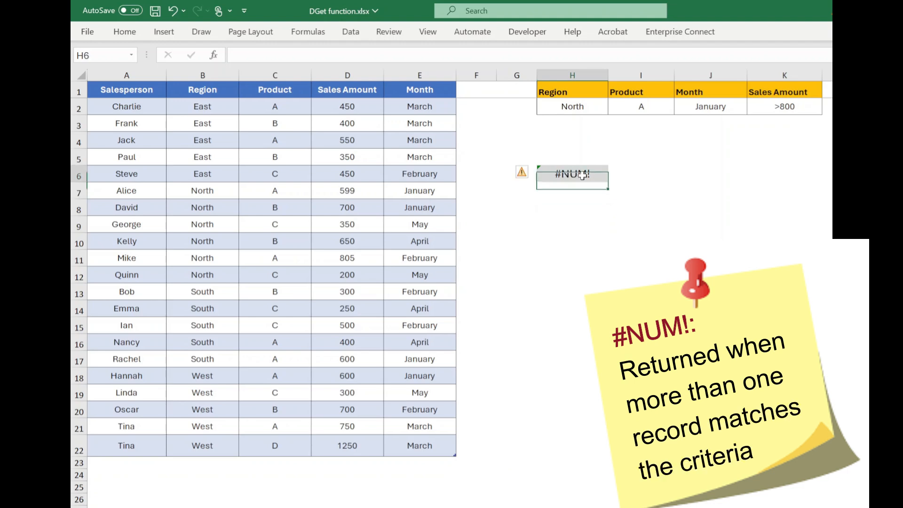
{"action": "left_click", "coordinate": [572, 174]}
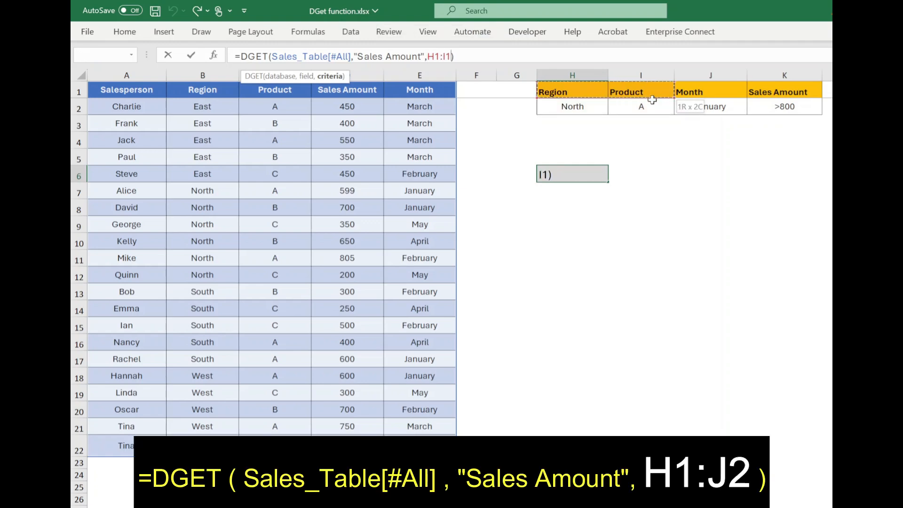
Widen the criteria to H1:J2 adding Month January so H6 returns 599
{"action": "left_click_drag", "start_coordinate": [653, 98], "coordinate": [711, 106]}
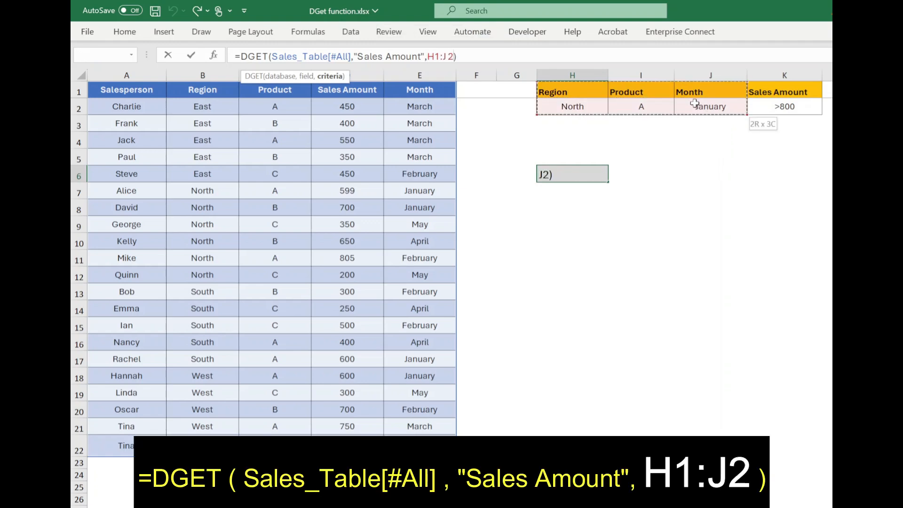
{"action": "key", "text": "Enter"}
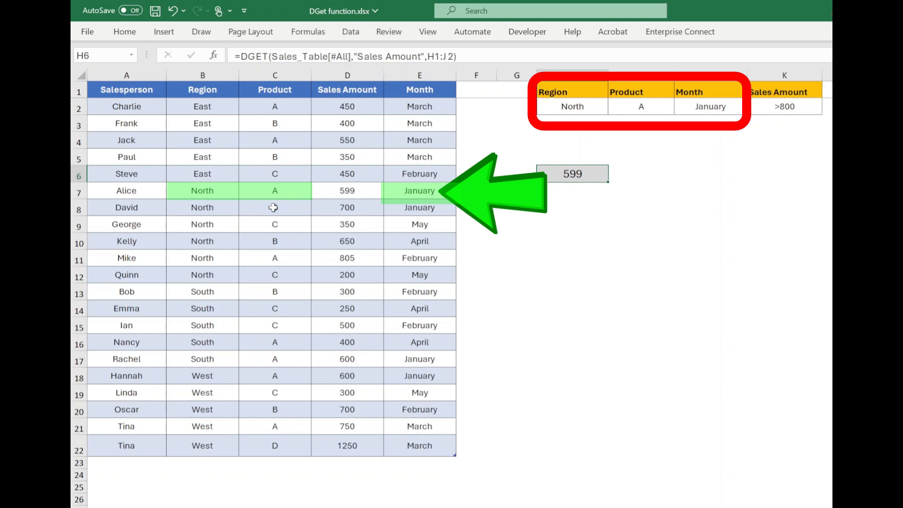
{"action": "mouse_move", "coordinate": [148, 190]}
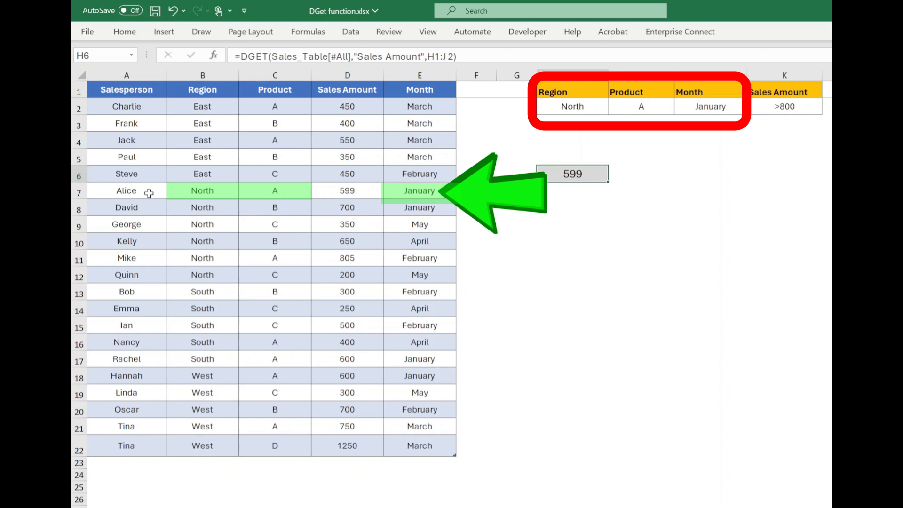
{"action": "mouse_move", "coordinate": [381, 191]}
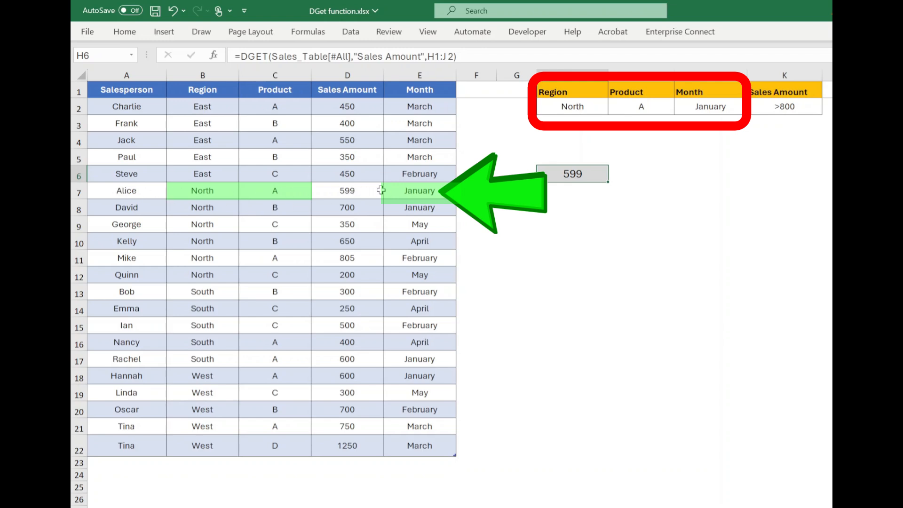
{"action": "mouse_move", "coordinate": [402, 193]}
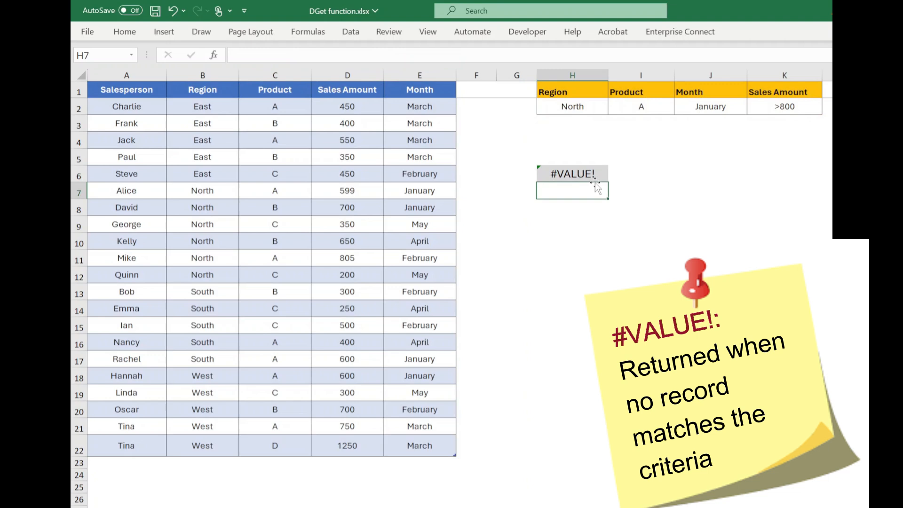
Set the criteria range to H1:K2 including Sales Amount >800; H6 shows #VALUE!
{"action": "left_click", "coordinate": [572, 173]}
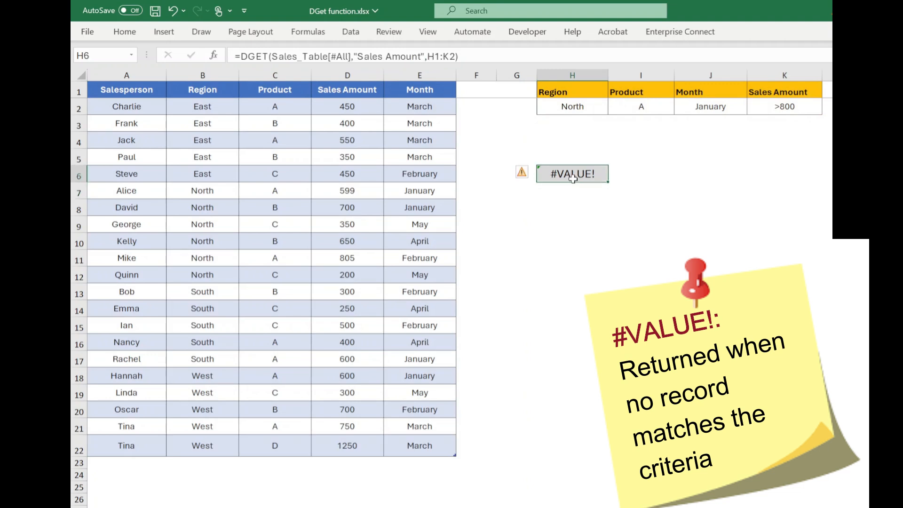
{"action": "mouse_move", "coordinate": [619, 118]}
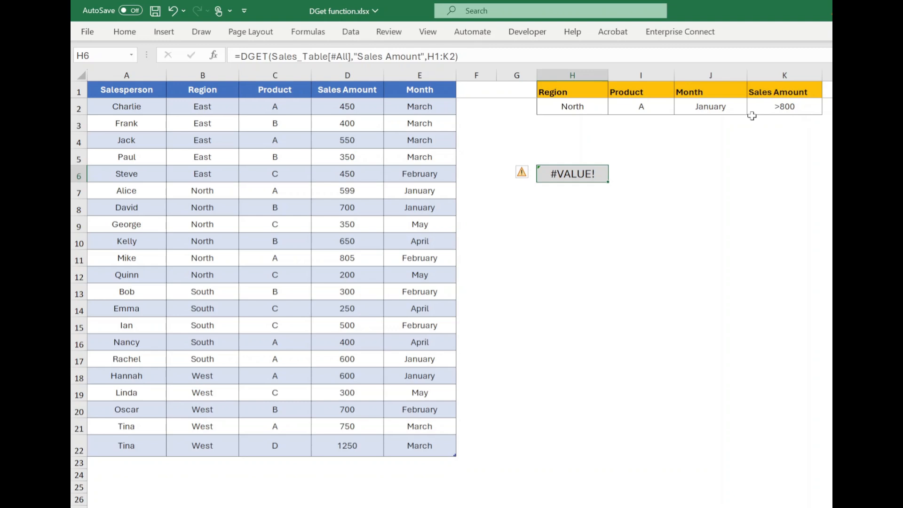
Change the Month criterion in J2 to February so H6 returns 805
{"action": "left_click", "coordinate": [710, 106]}
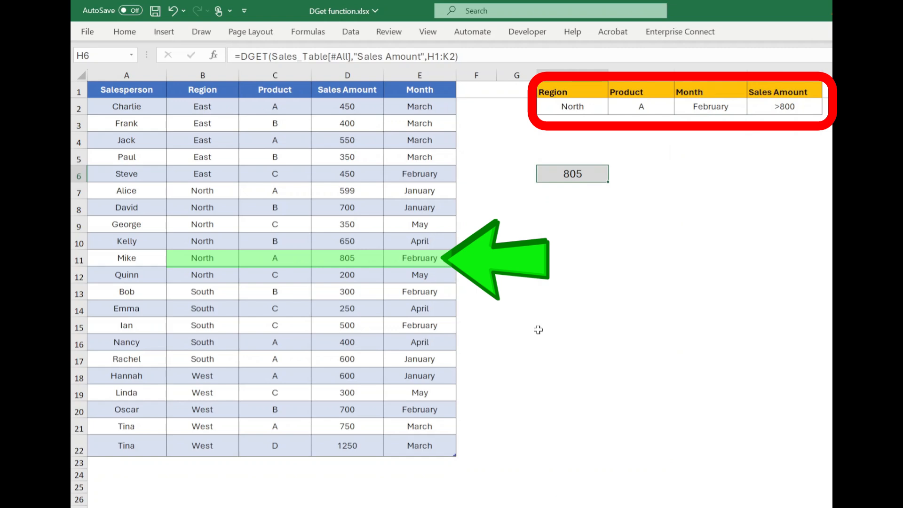
{"action": "mouse_move", "coordinate": [535, 332]}
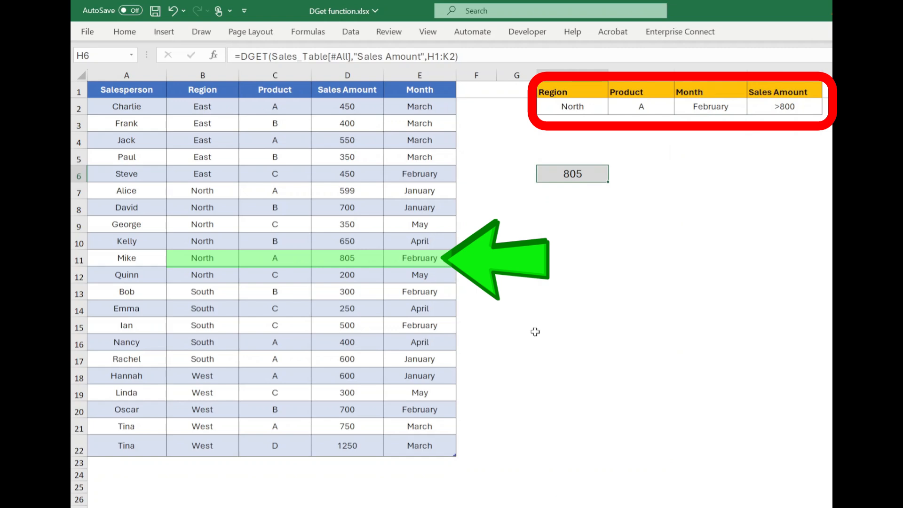